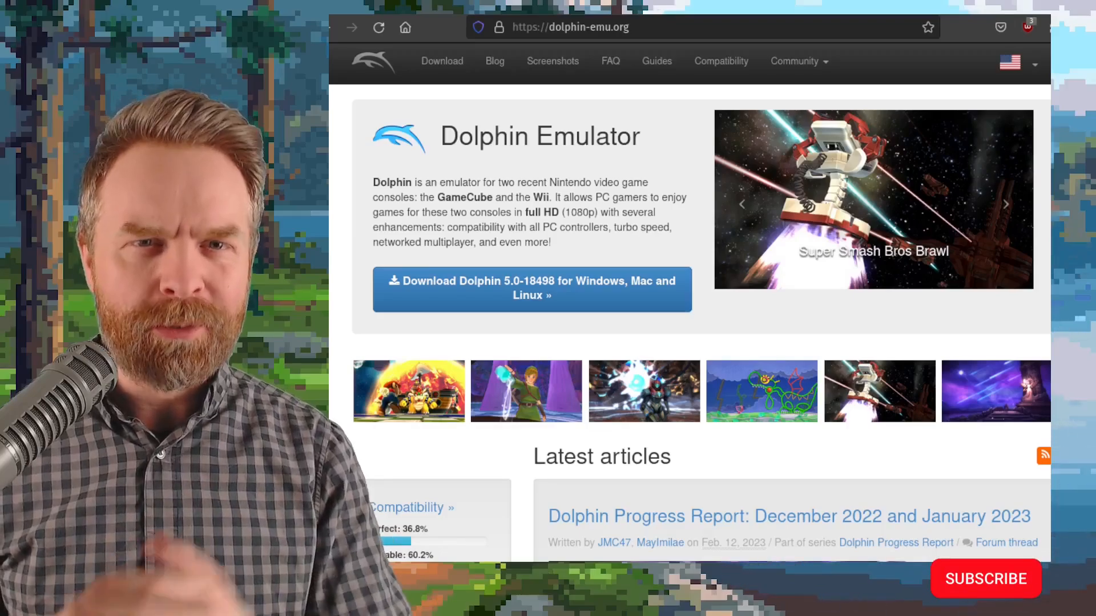
Step: Show the Skyline download page listing the latest builds with branch and commit hashes
{"action": "left_click", "coordinate": [984, 578]}
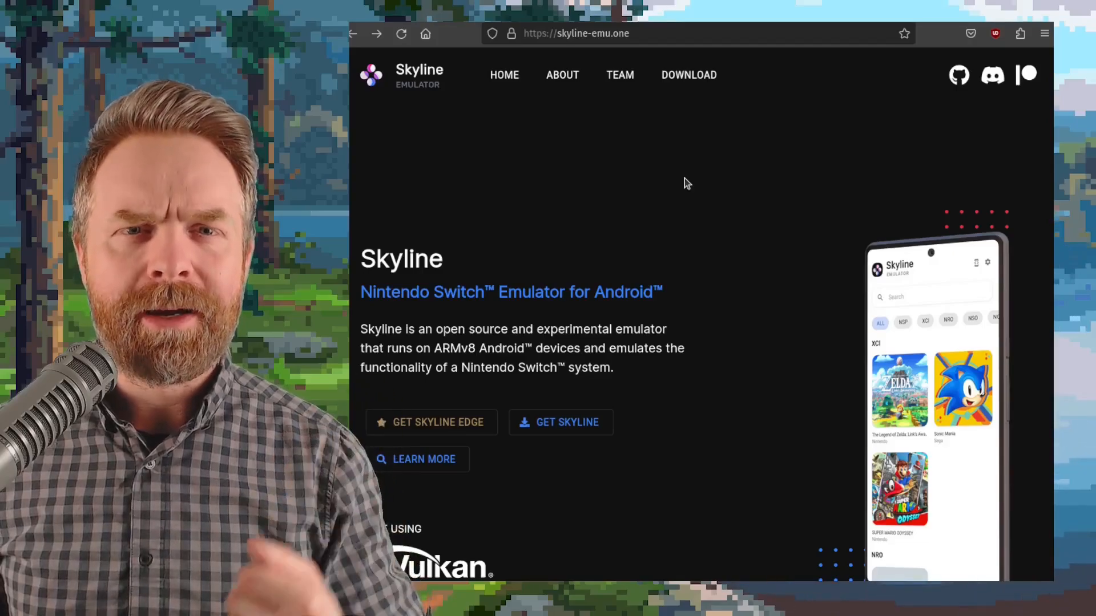
{"action": "mouse_move", "coordinate": [726, 91]}
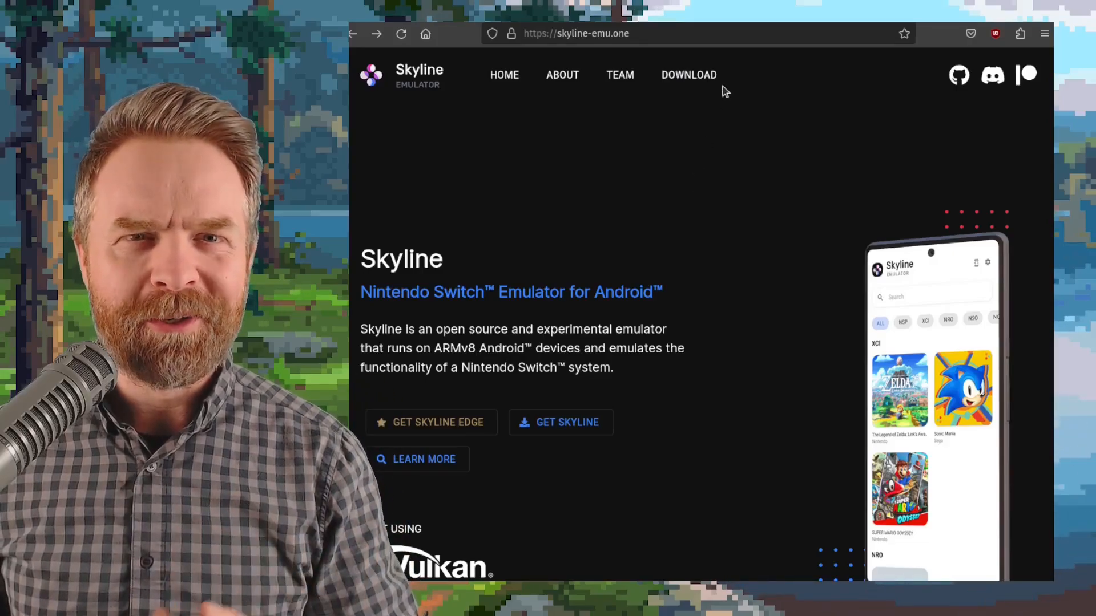
{"action": "mouse_move", "coordinate": [688, 76]}
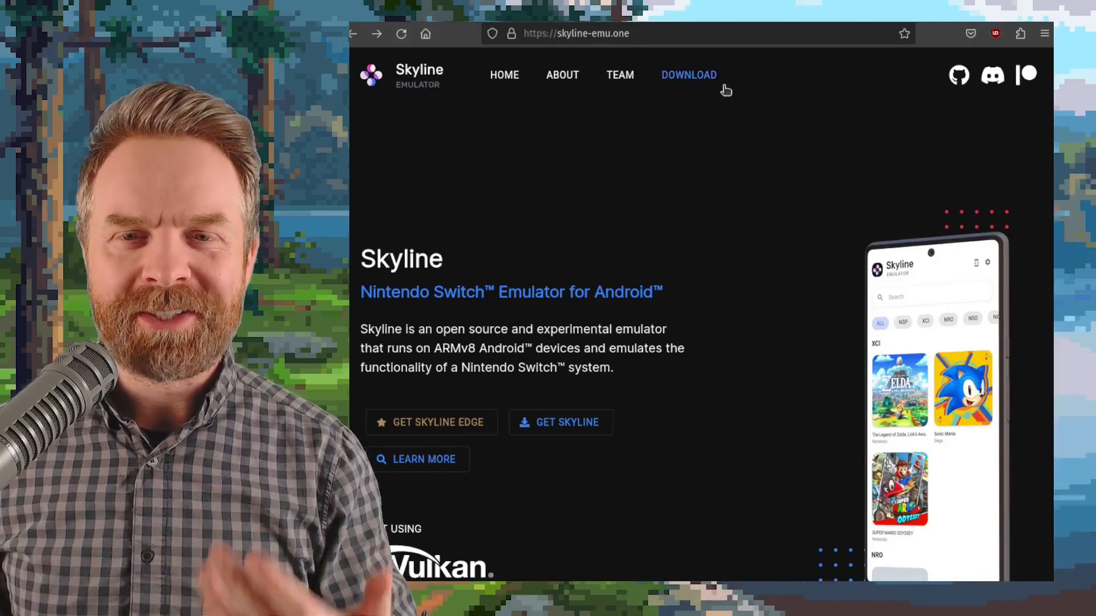
{"action": "left_click", "coordinate": [688, 75]}
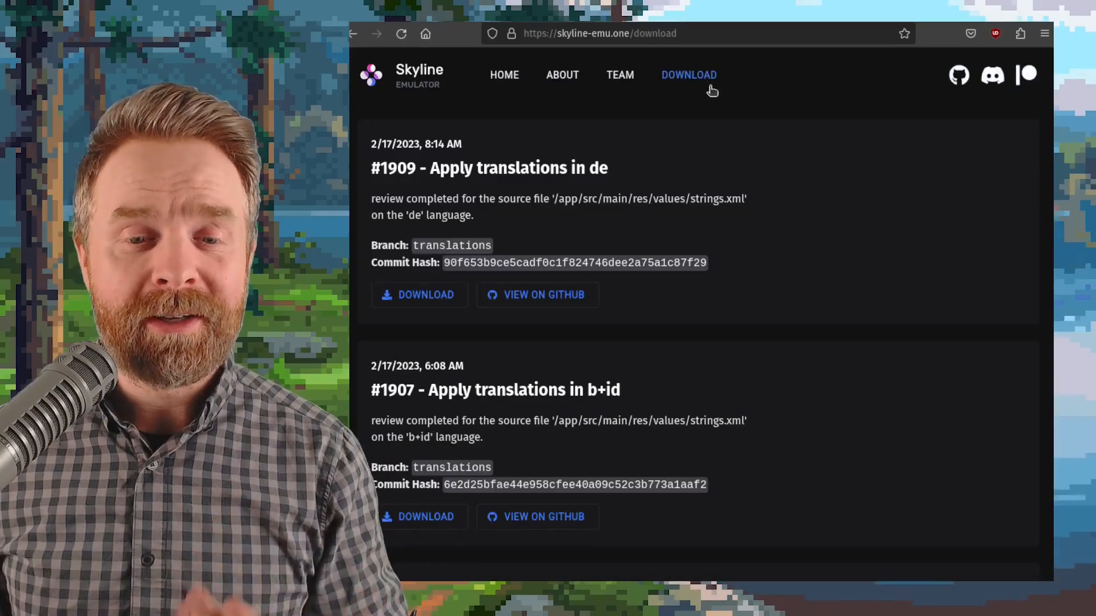
{"action": "mouse_move", "coordinate": [683, 391]}
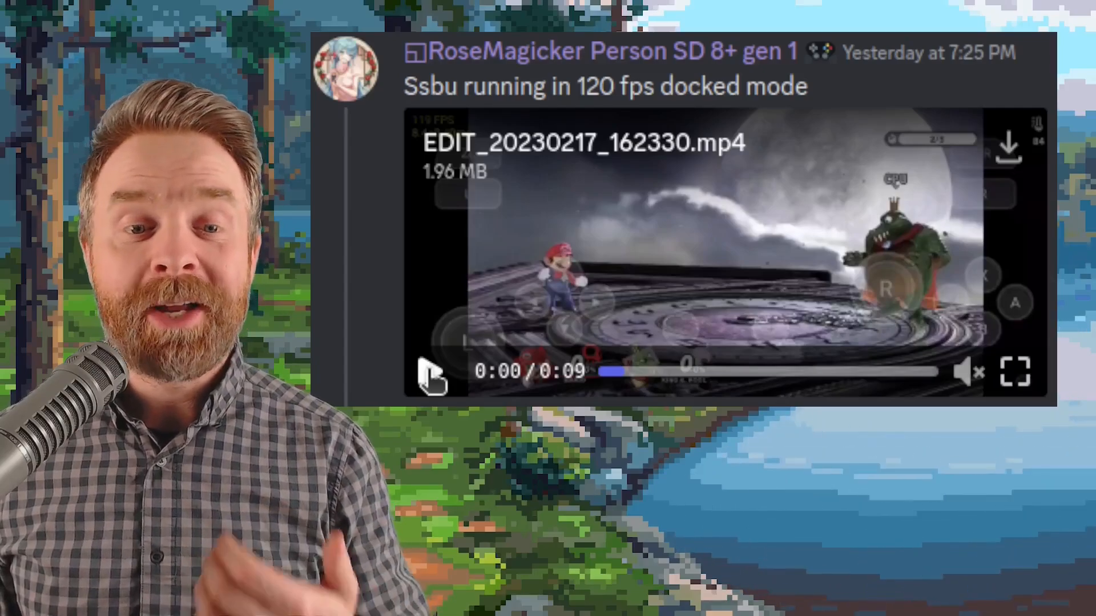
{"action": "left_click", "coordinate": [431, 371]}
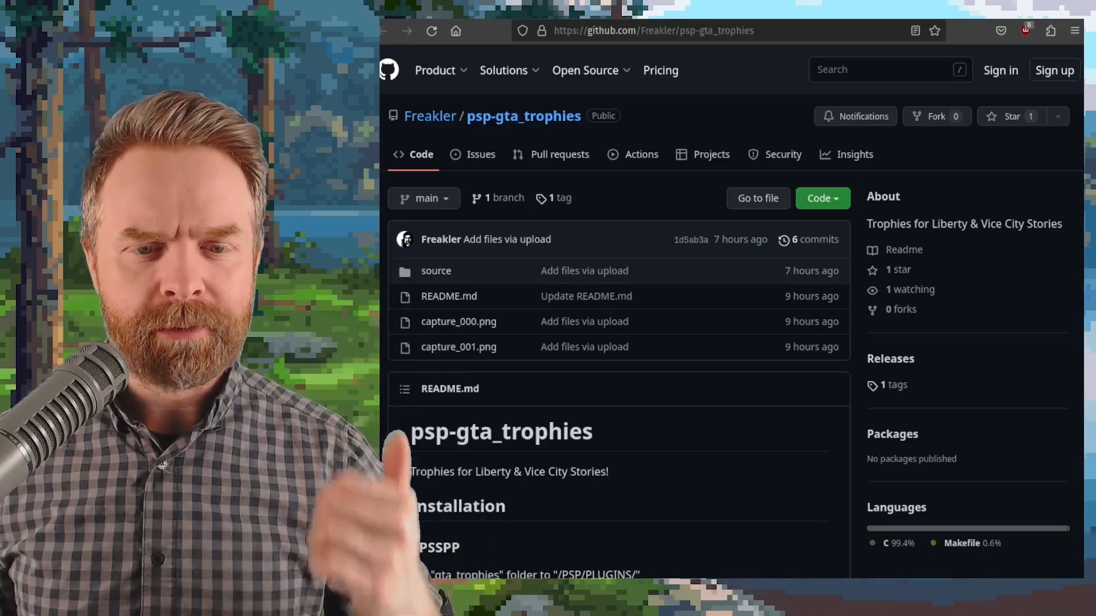
{"action": "scroll", "scroll_direction": "down", "scroll_amount": 3}
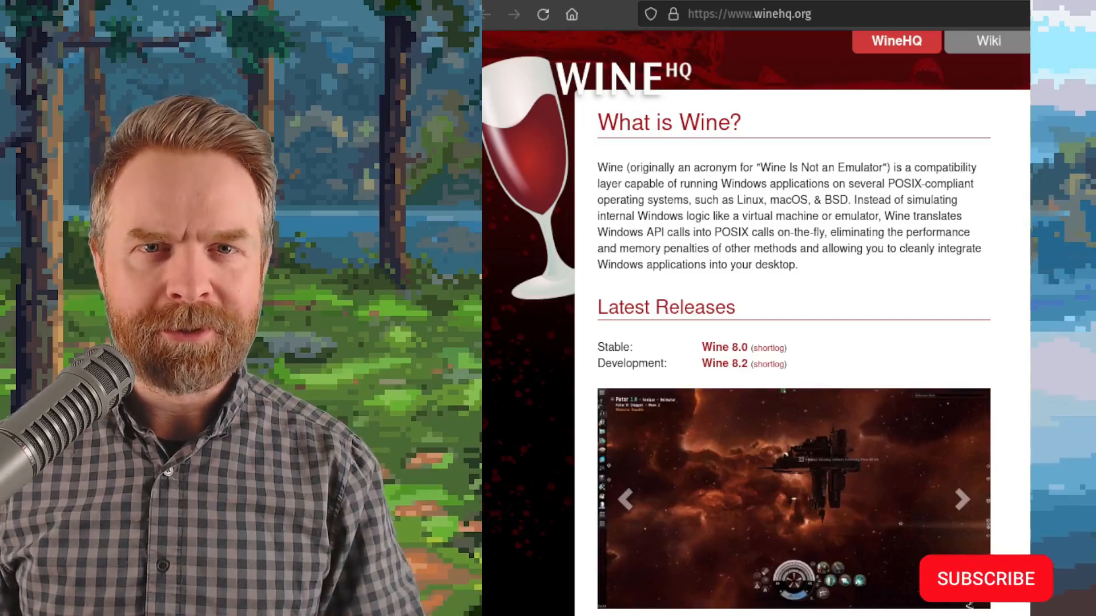
{"action": "left_click", "coordinate": [985, 579]}
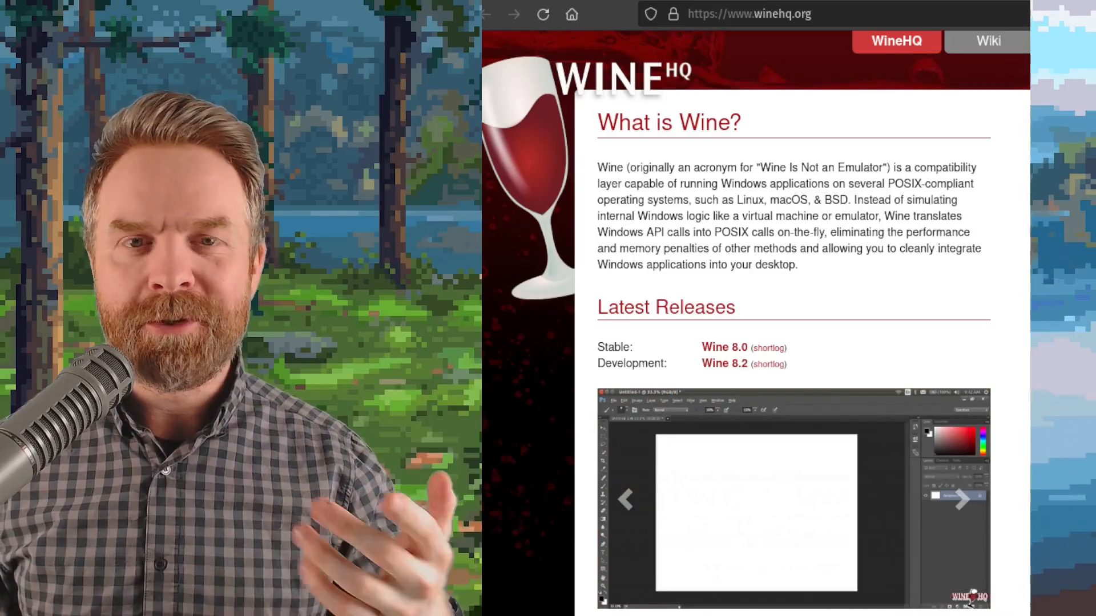
{"action": "left_click", "coordinate": [724, 362]}
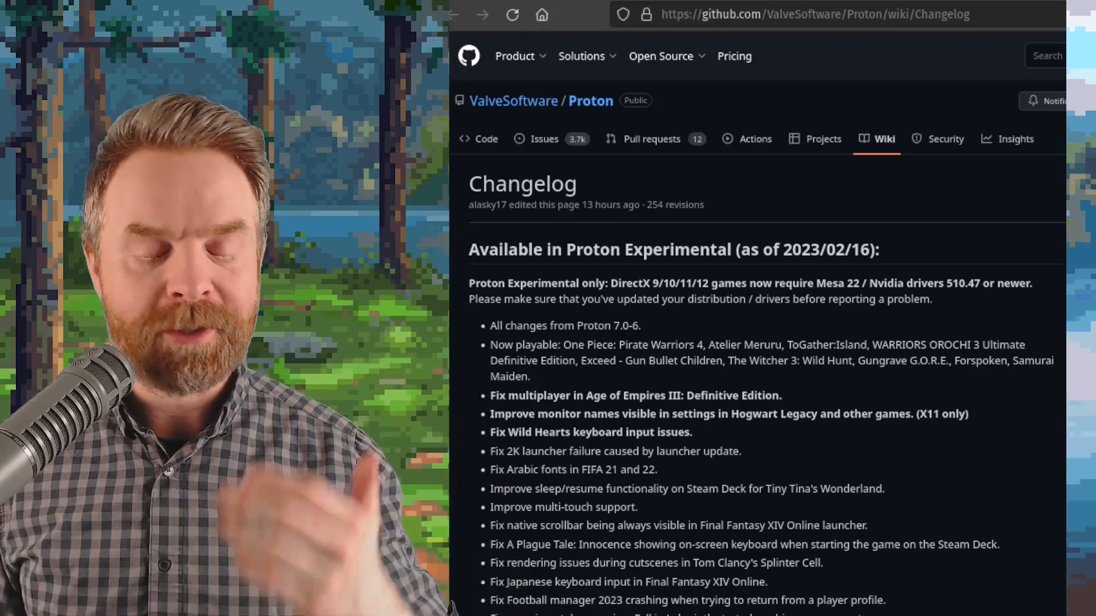
{"action": "scroll", "scroll_direction": "down", "scroll_amount": 3}
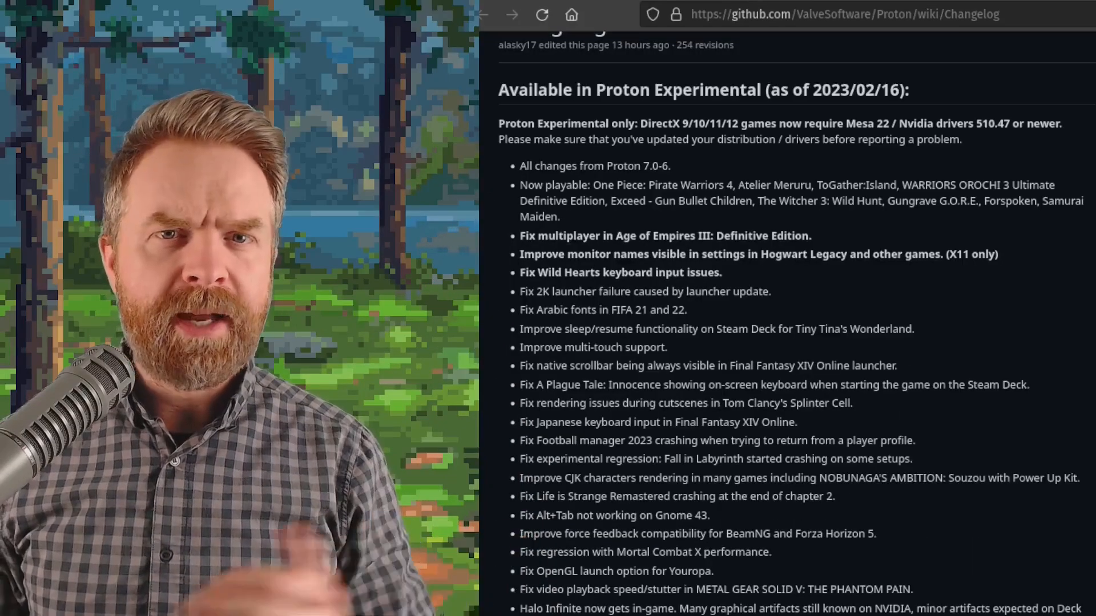